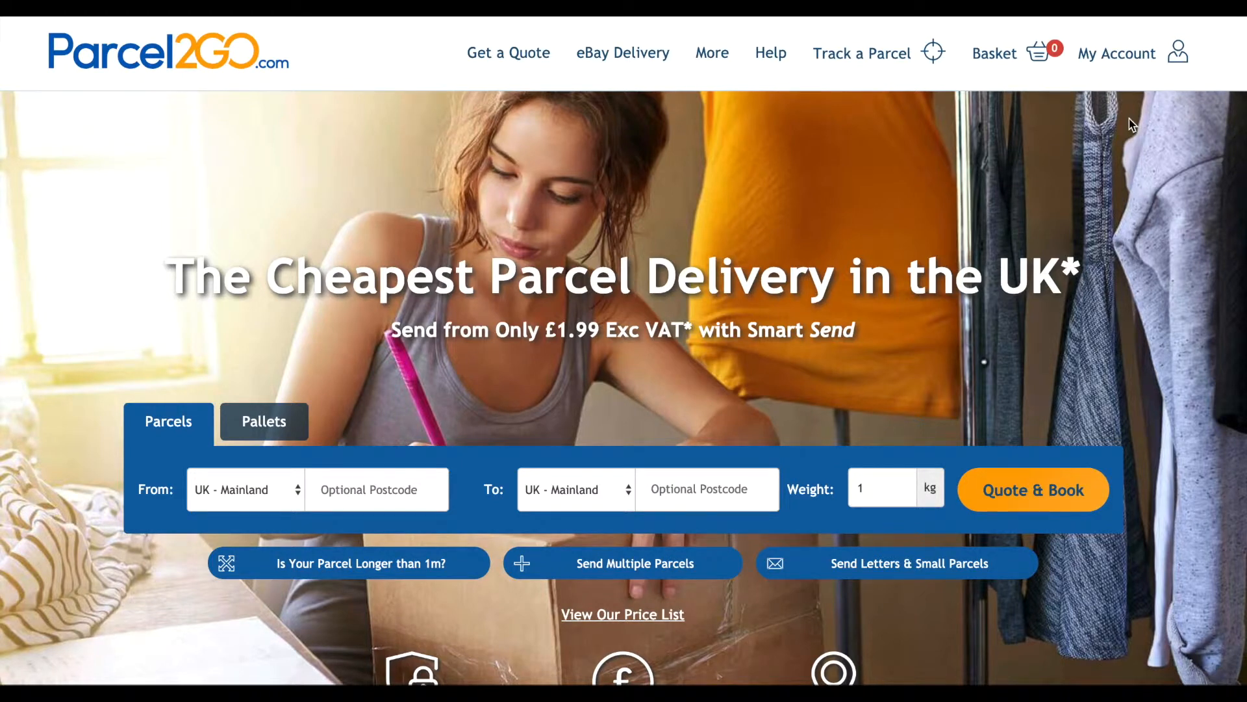
Go to Add New Linked Account from My Account and scroll to the WooCommerce row
{"action": "left_click", "coordinate": [1116, 53]}
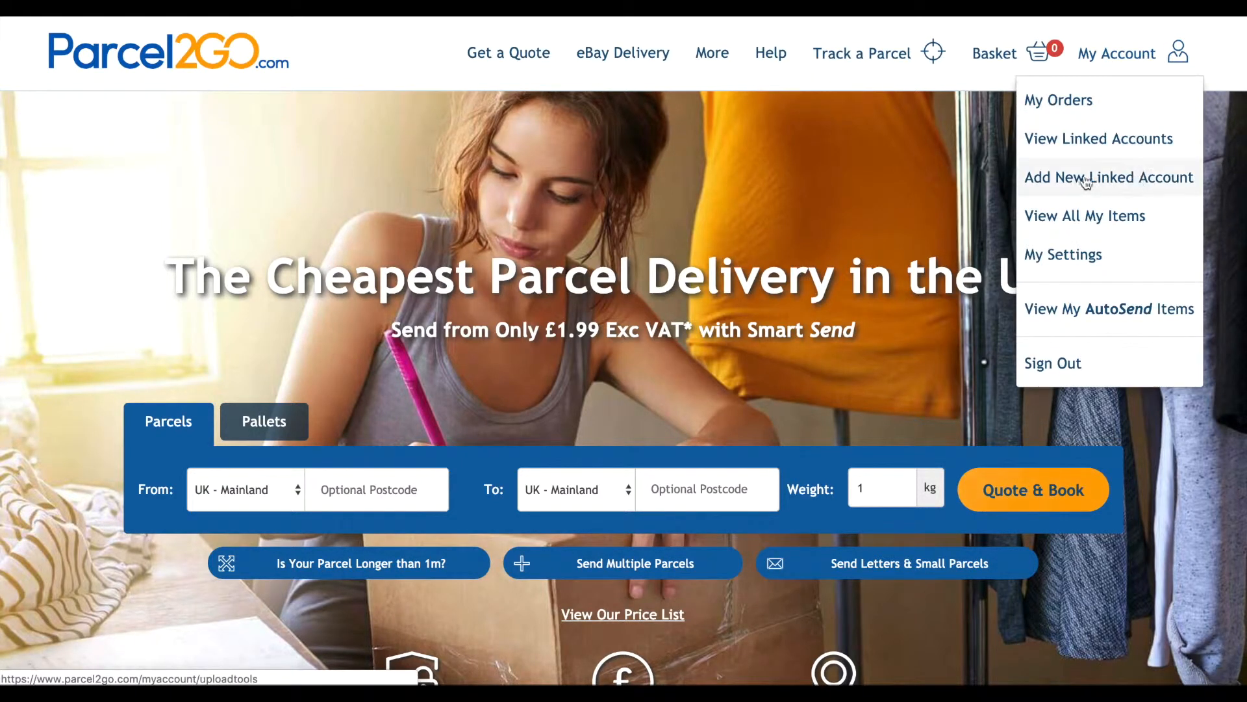
{"action": "left_click", "coordinate": [1109, 177]}
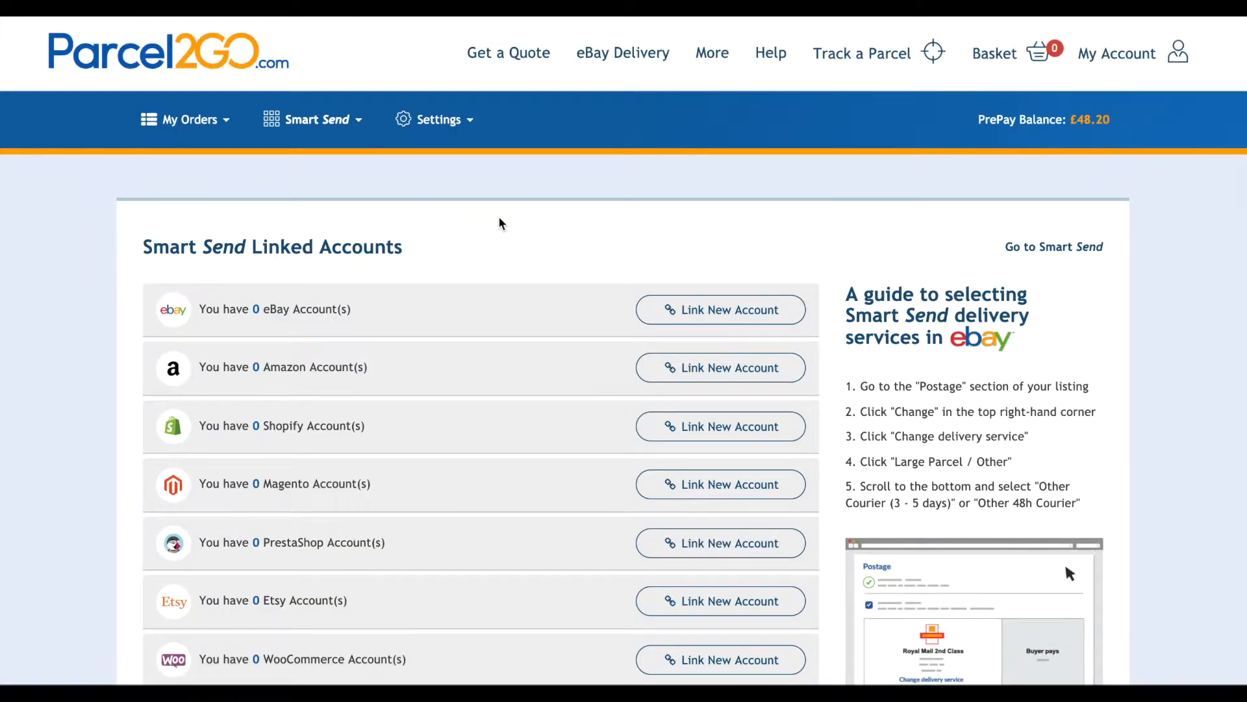
{"action": "scroll", "scroll_direction": "down", "scroll_amount": 3}
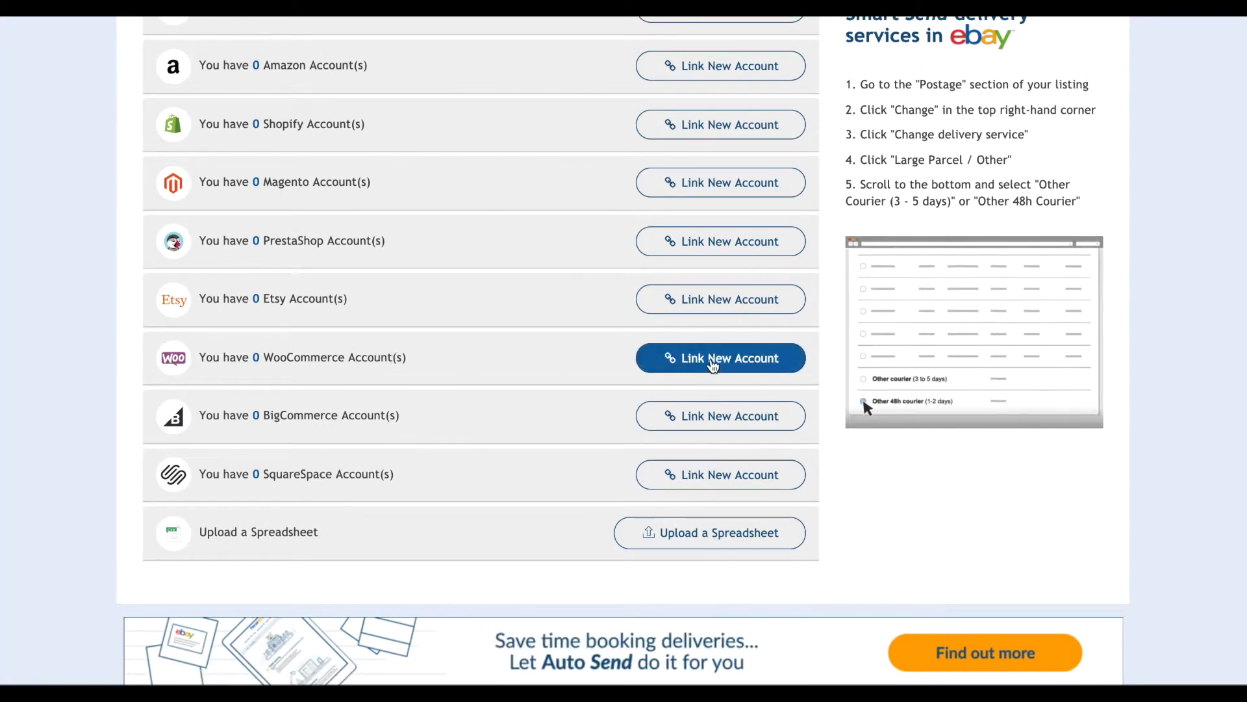
Start Link New Account for WooCommerce and review the key, secret, shop URL fields and linking instructions
{"action": "left_click", "coordinate": [720, 357]}
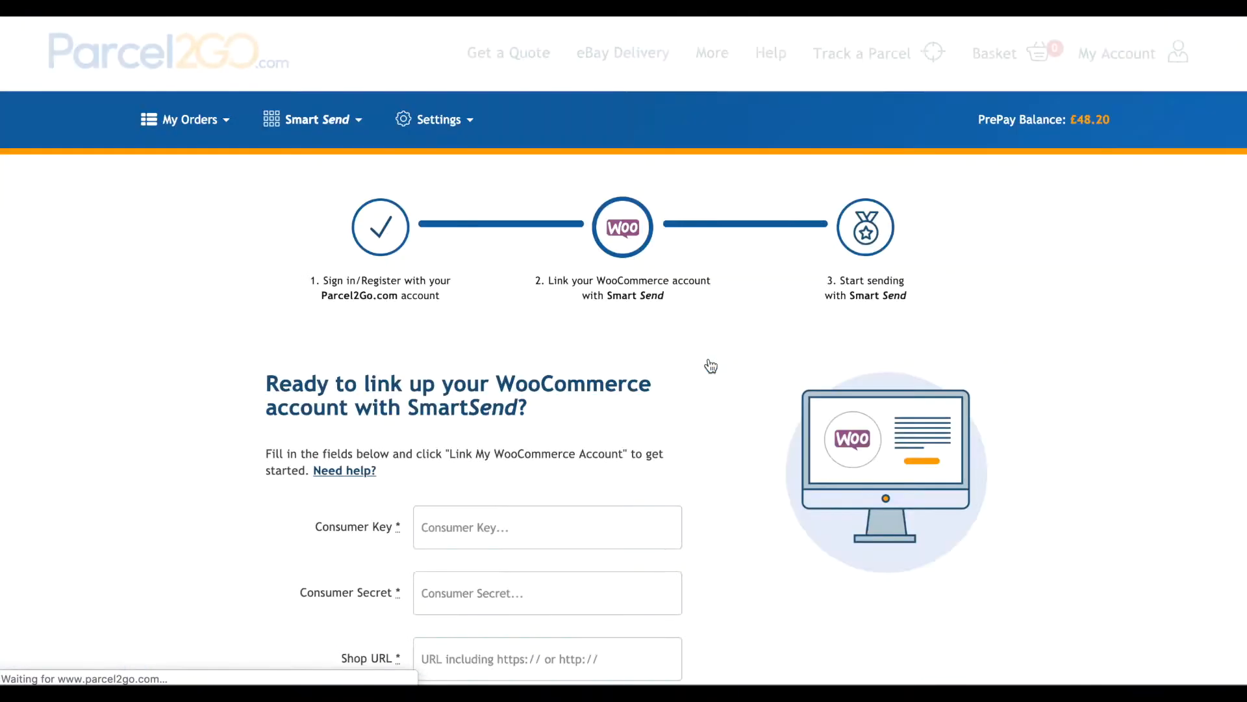
{"action": "scroll", "scroll_direction": "down", "scroll_amount": 3}
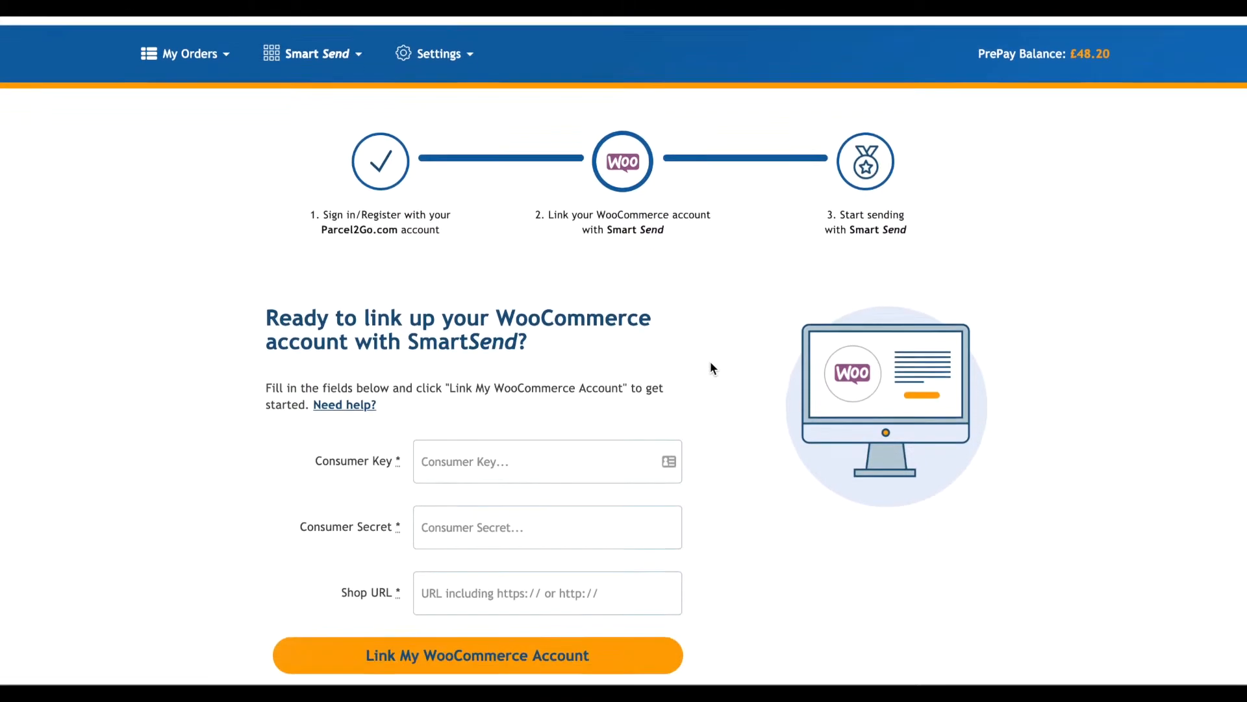
{"action": "scroll", "scroll_direction": "down", "scroll_amount": 3}
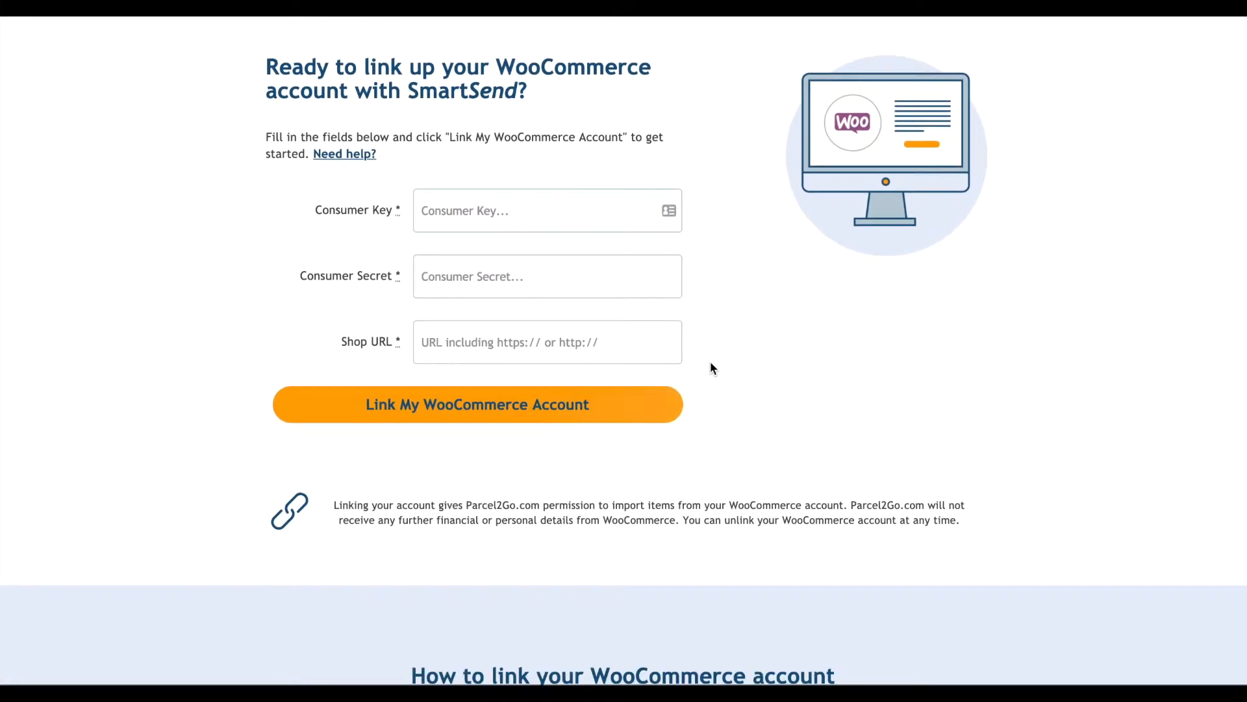
{"action": "scroll", "scroll_direction": "down", "scroll_amount": 3}
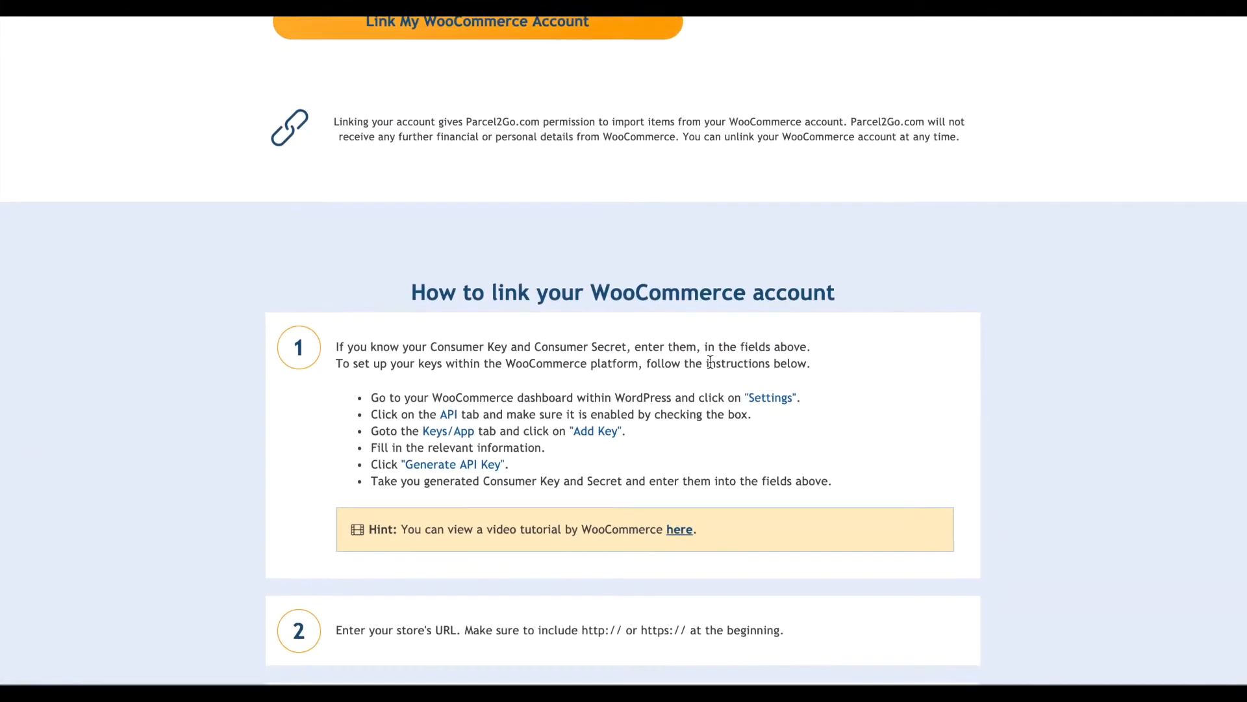
{"action": "scroll", "scroll_direction": "down", "scroll_amount": 3}
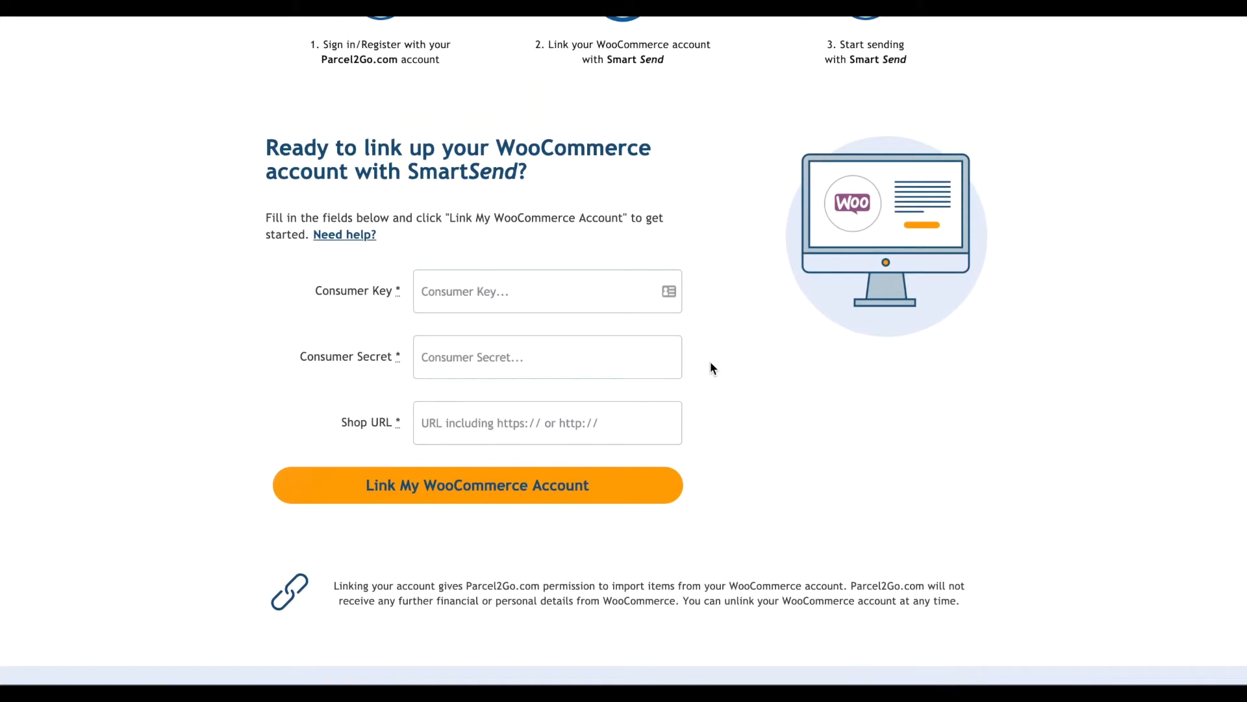
{"action": "scroll", "scroll_direction": "down", "scroll_amount": 3}
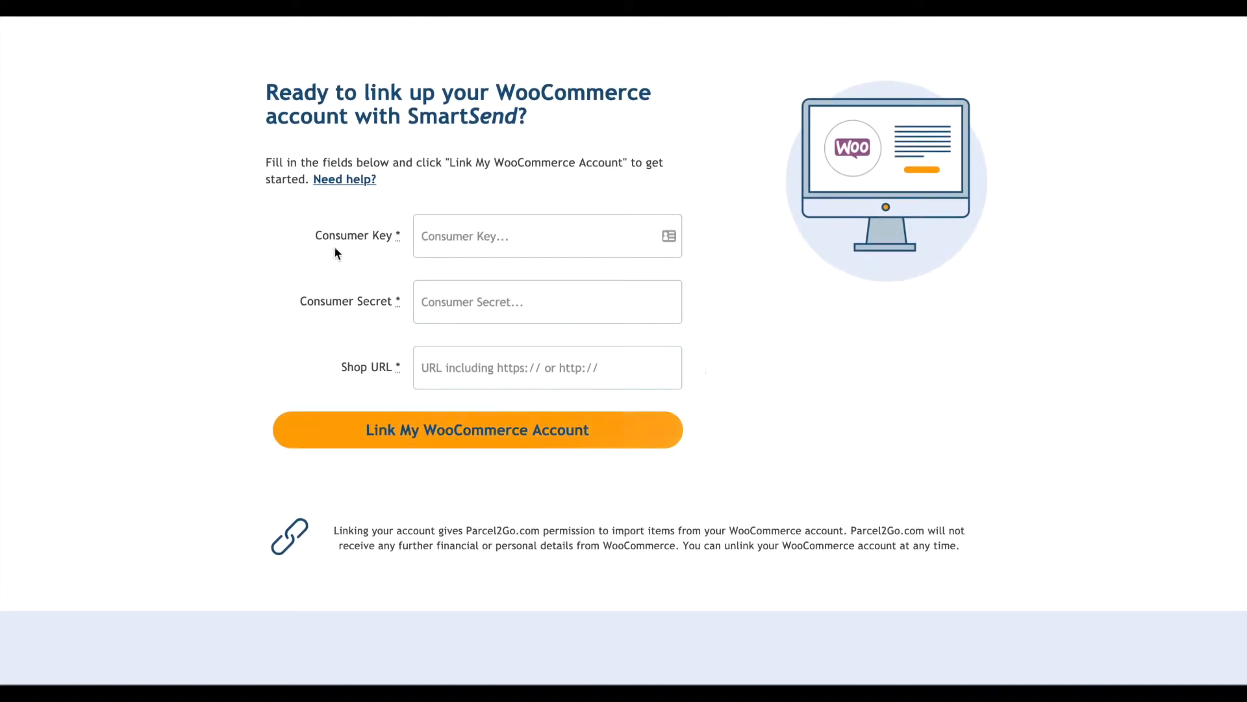
{"action": "mouse_move", "coordinate": [360, 310]}
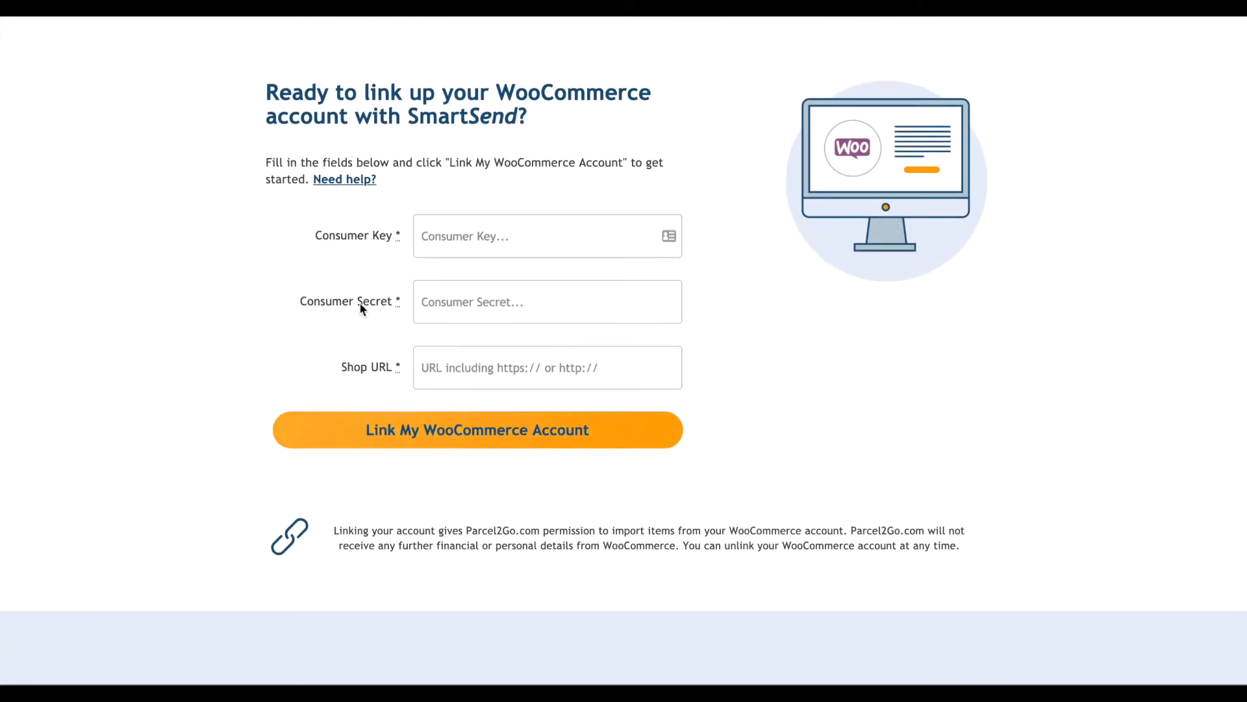
{"action": "mouse_move", "coordinate": [356, 374]}
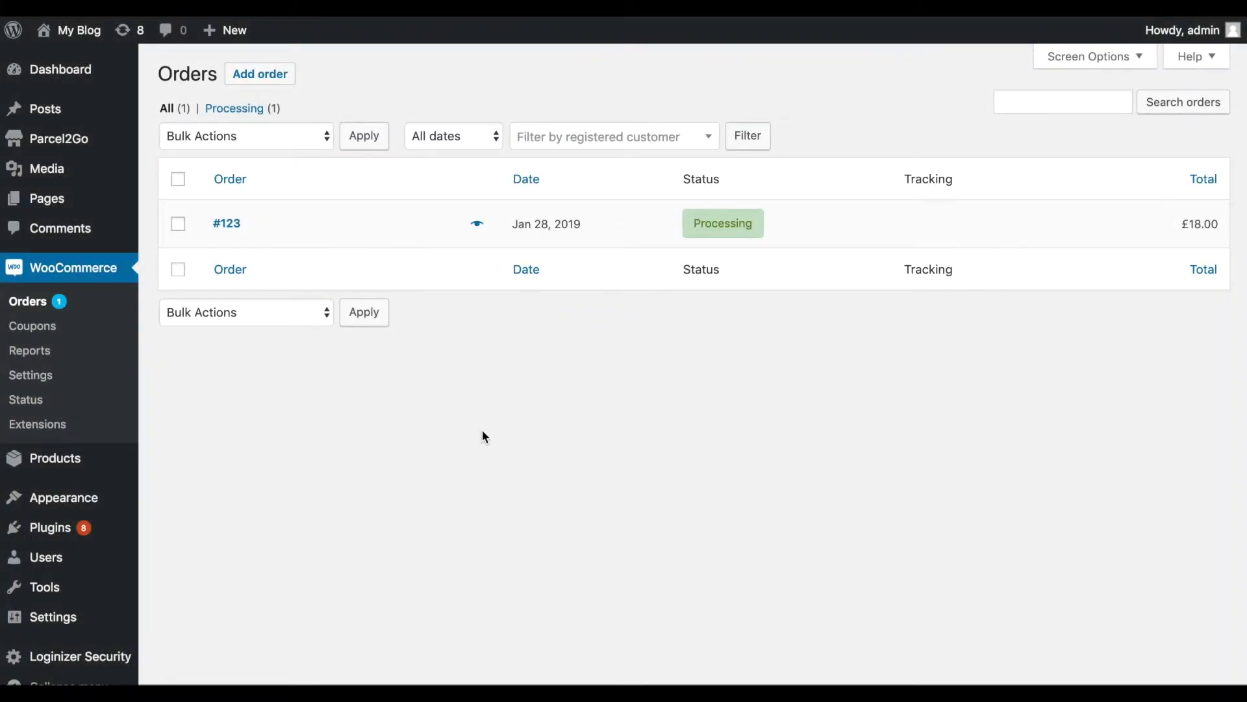
{"action": "mouse_move", "coordinate": [89, 272]}
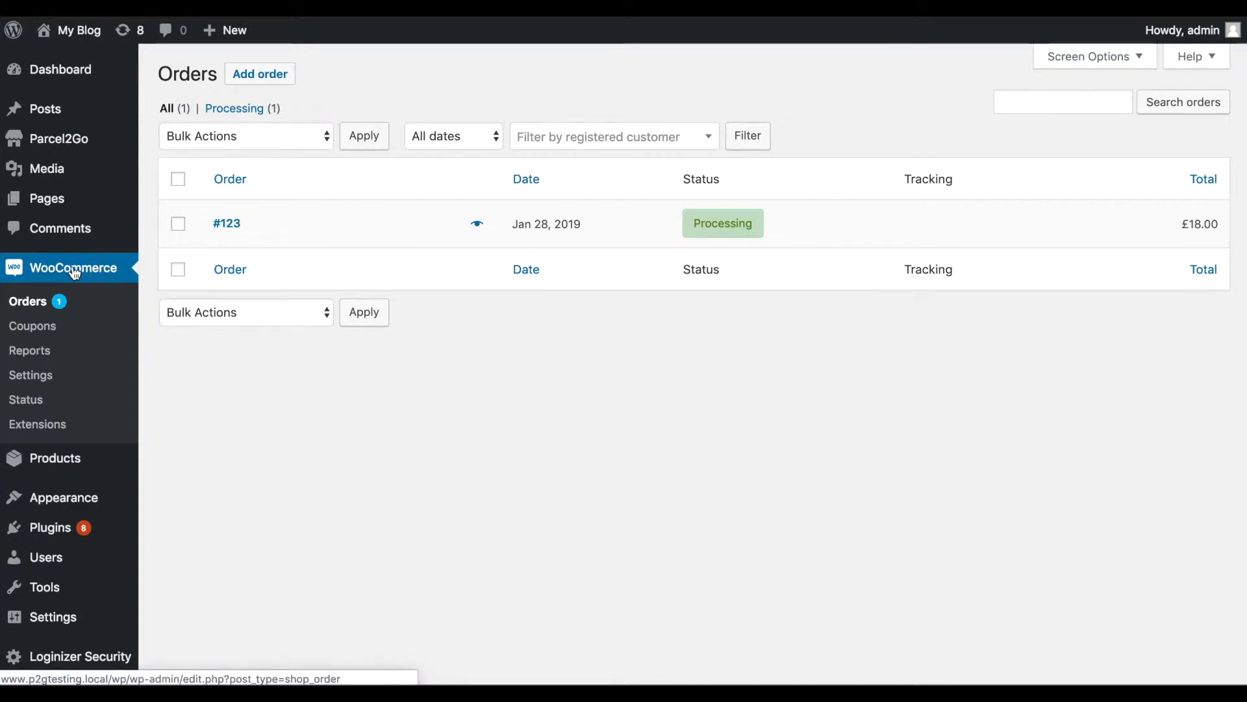
{"action": "mouse_move", "coordinate": [70, 284]}
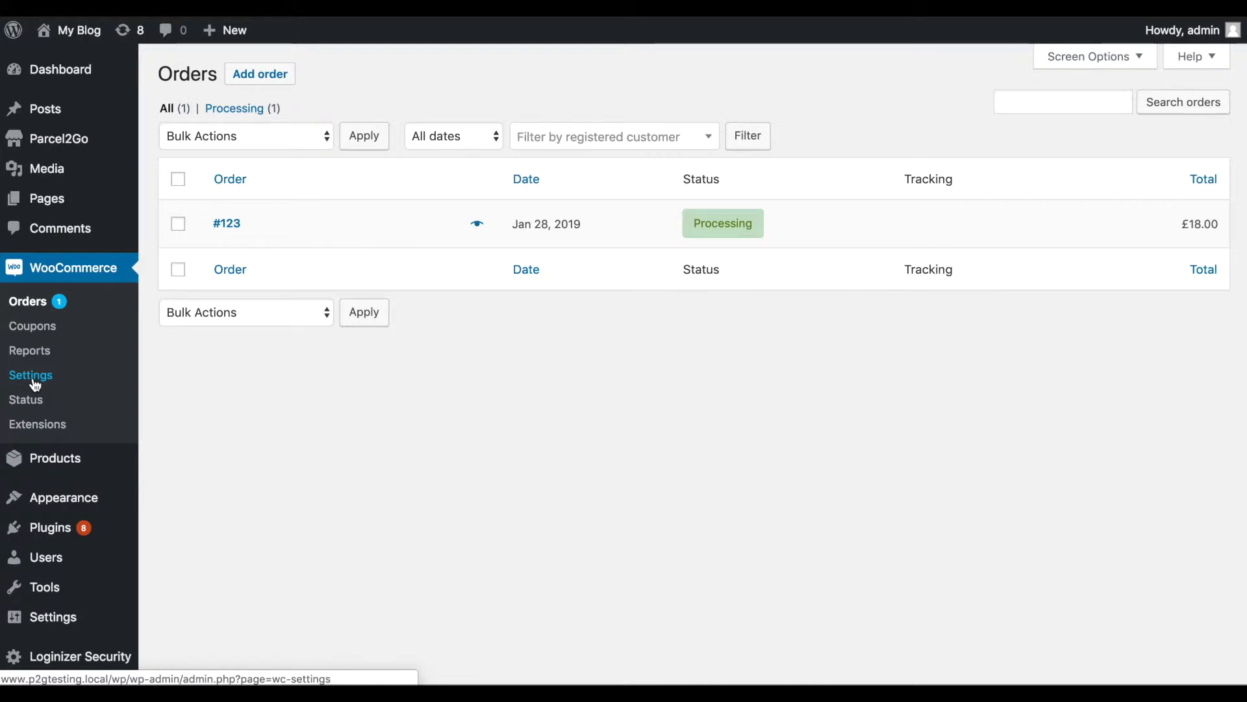
Show the WooCommerce Settings Advanced section with REST API, Webhooks and Legacy API
{"action": "left_click", "coordinate": [32, 374]}
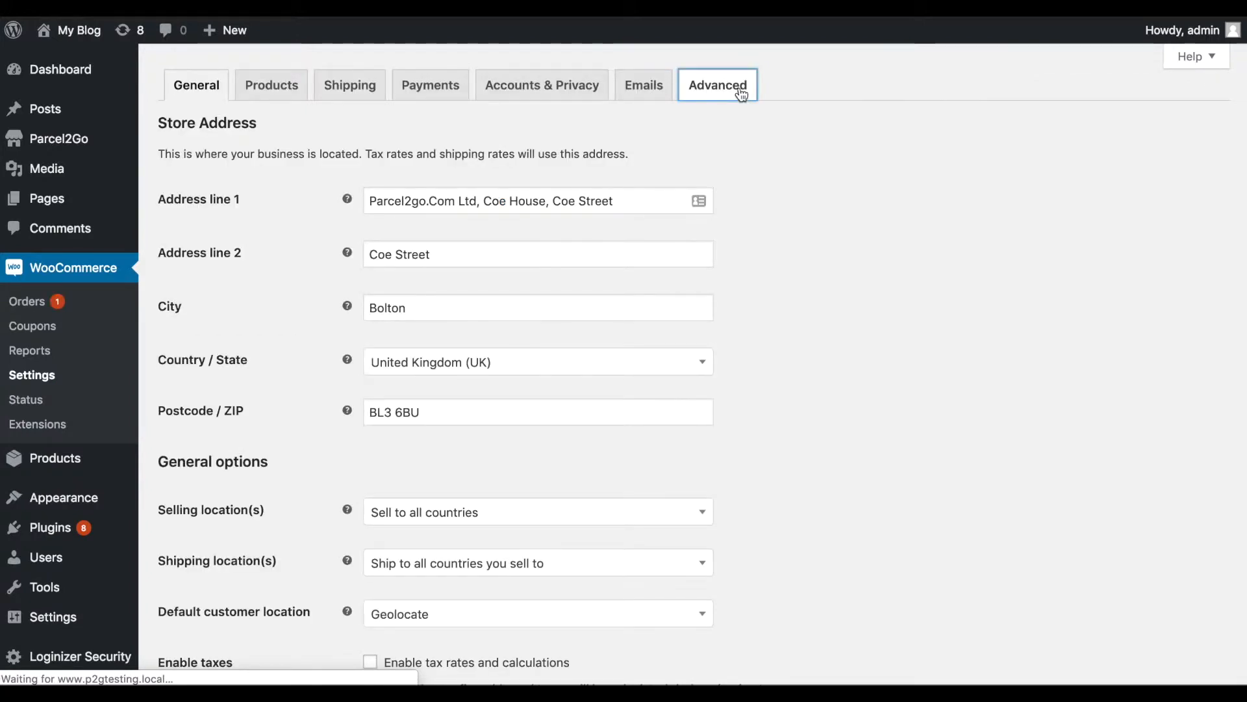
{"action": "left_click", "coordinate": [715, 86]}
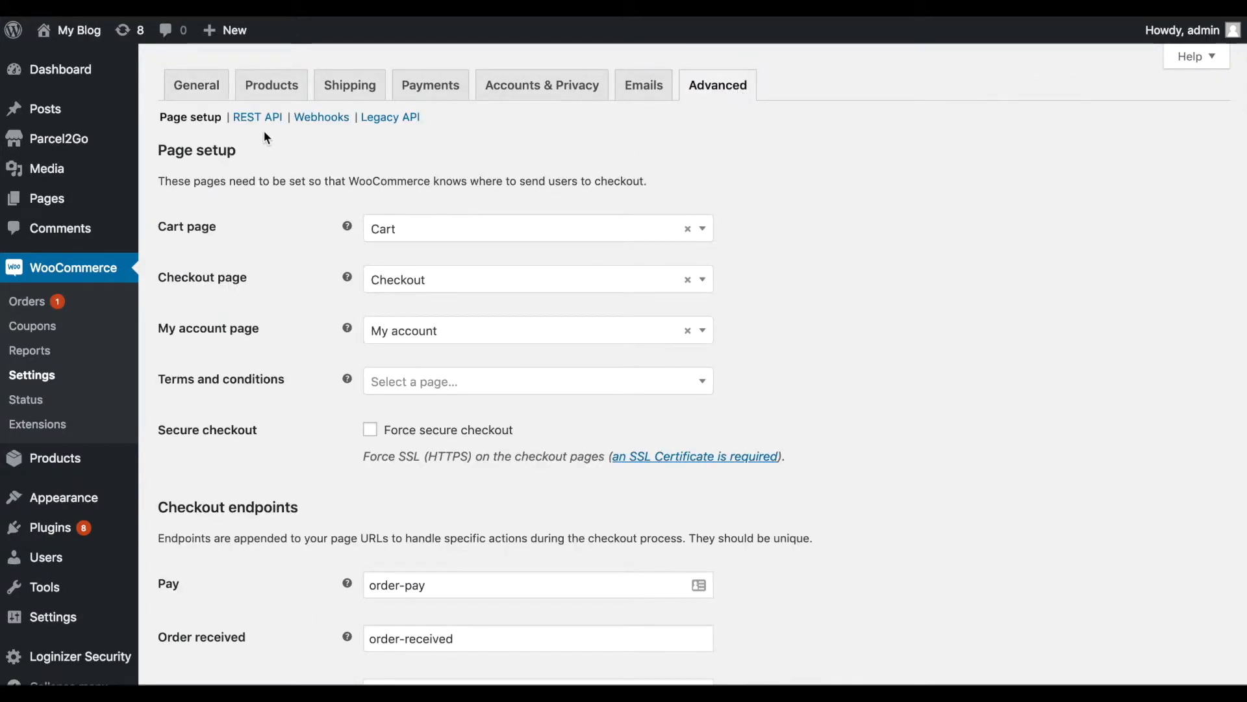
{"action": "mouse_move", "coordinate": [257, 117]}
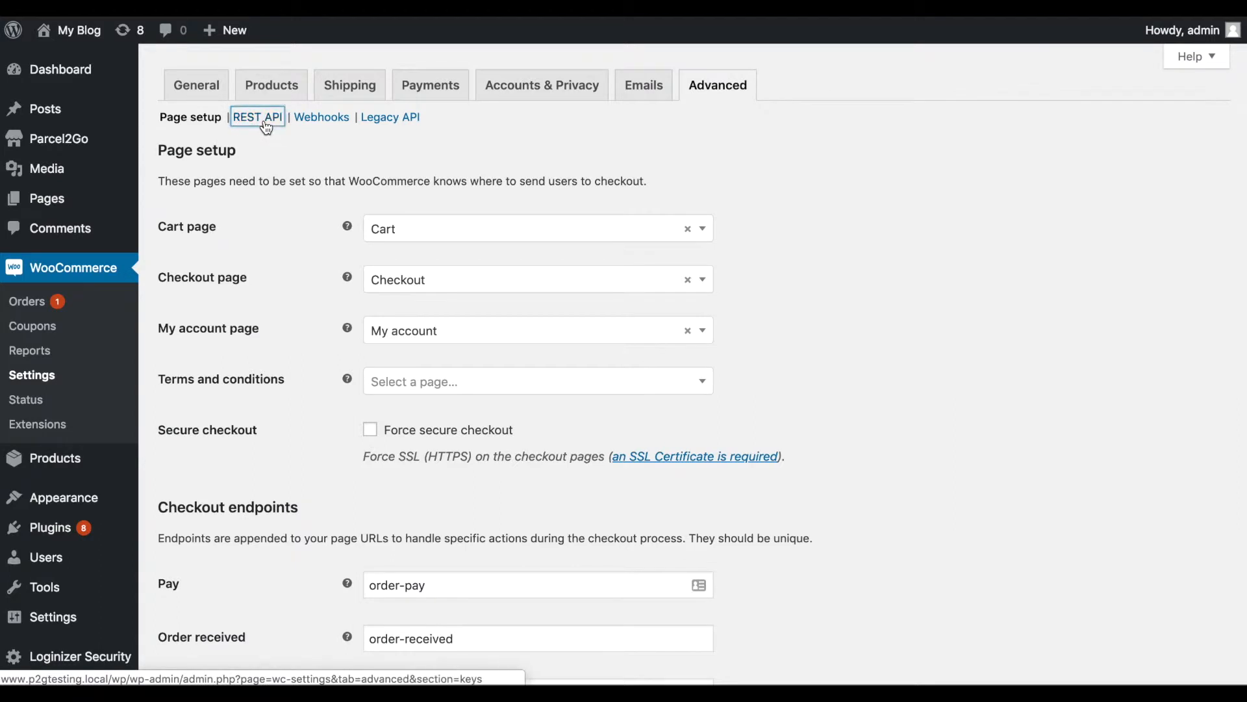
Add a new REST API key with the description Parcel2Go
{"action": "left_click", "coordinate": [256, 117]}
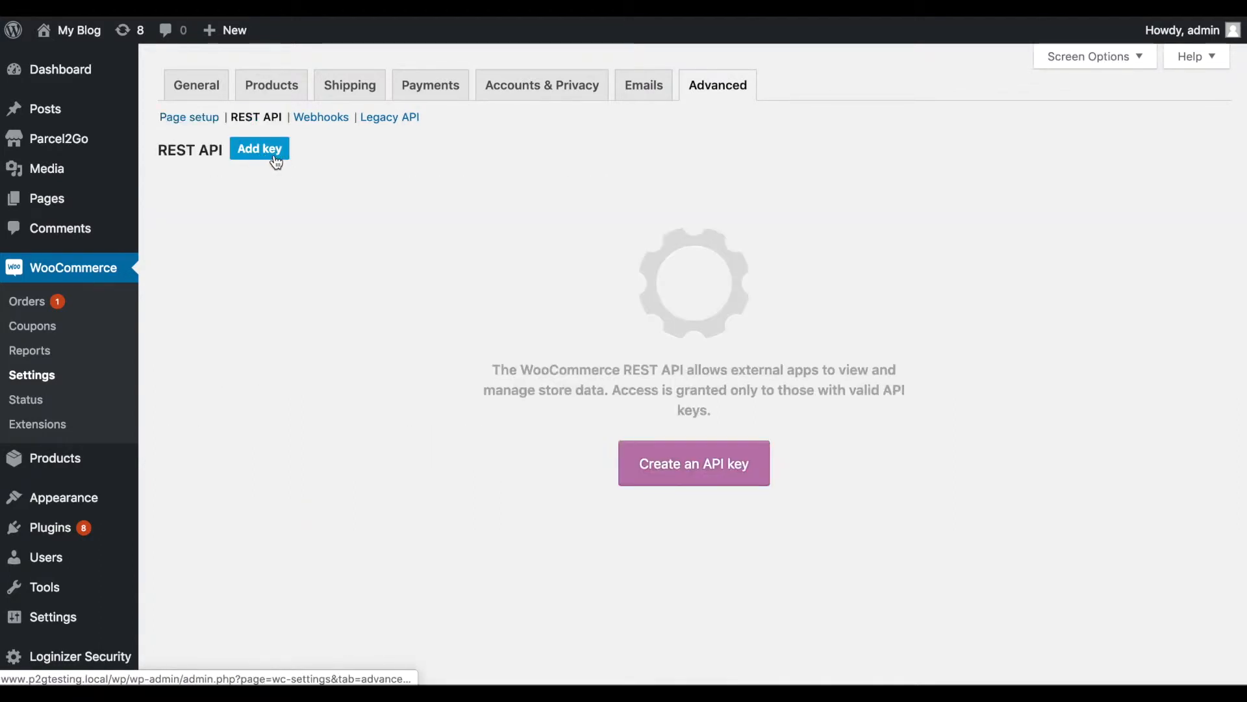
{"action": "left_click", "coordinate": [260, 148]}
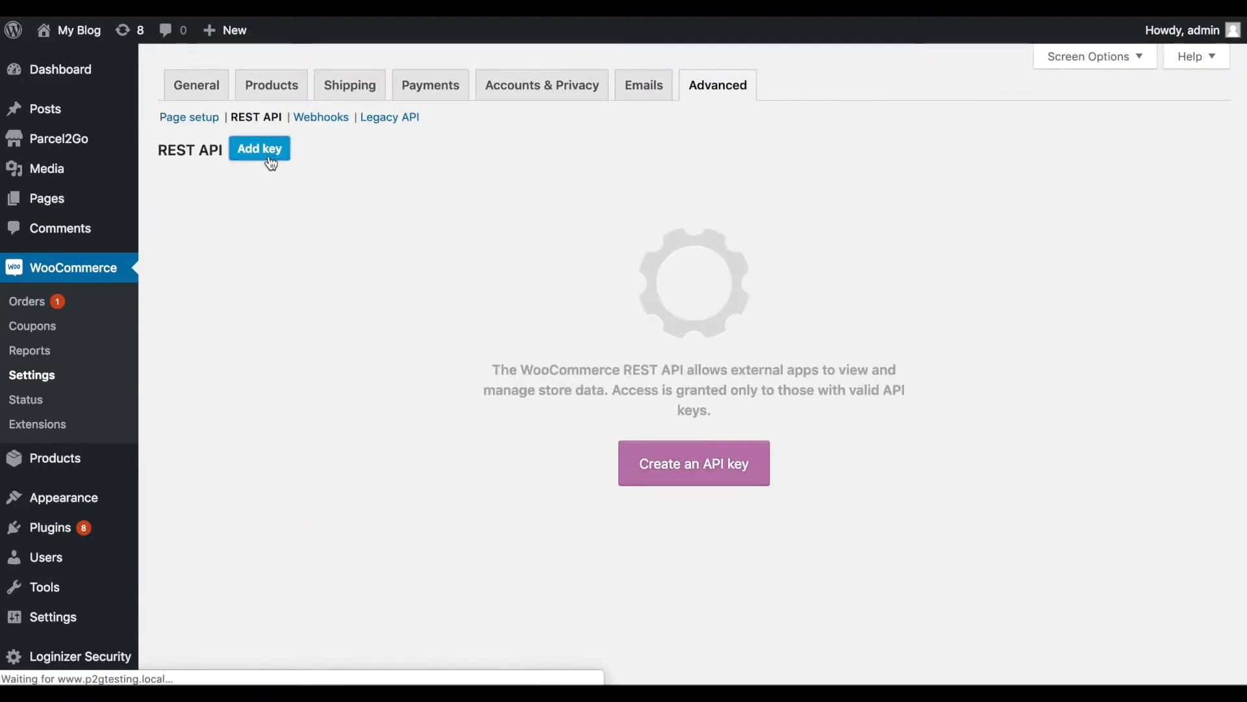
{"action": "left_click", "coordinate": [258, 148]}
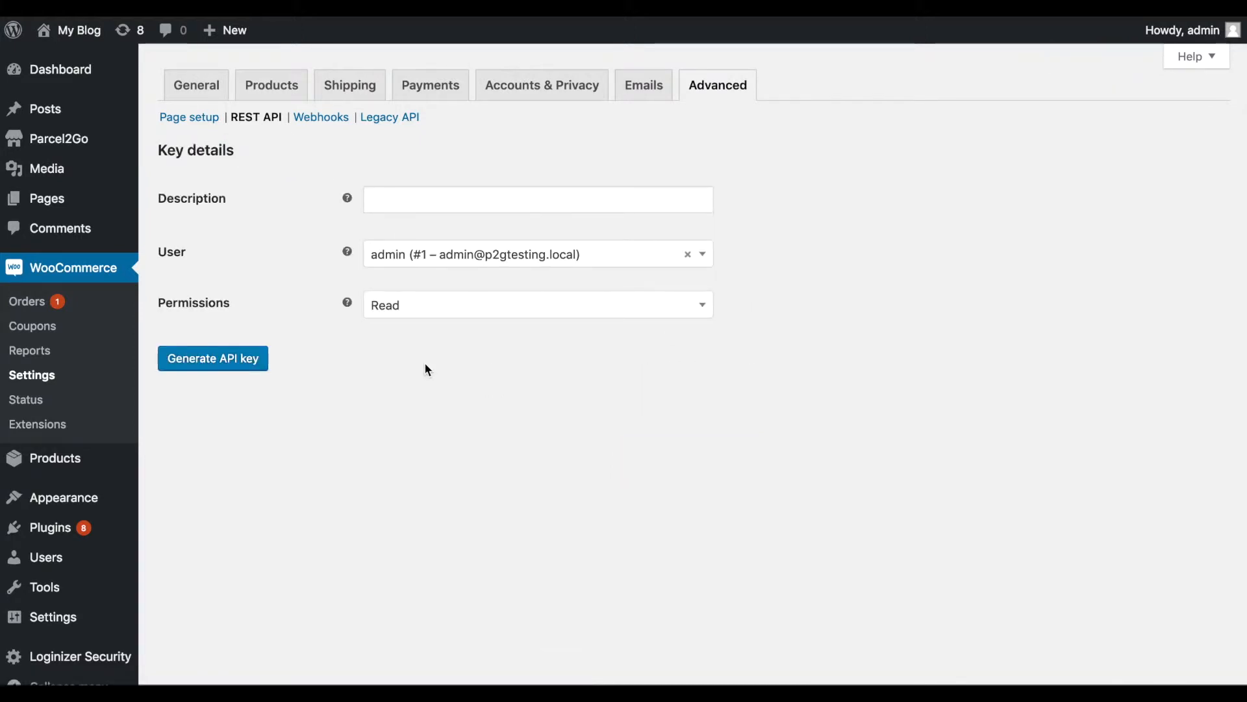
{"action": "mouse_move", "coordinate": [207, 204]}
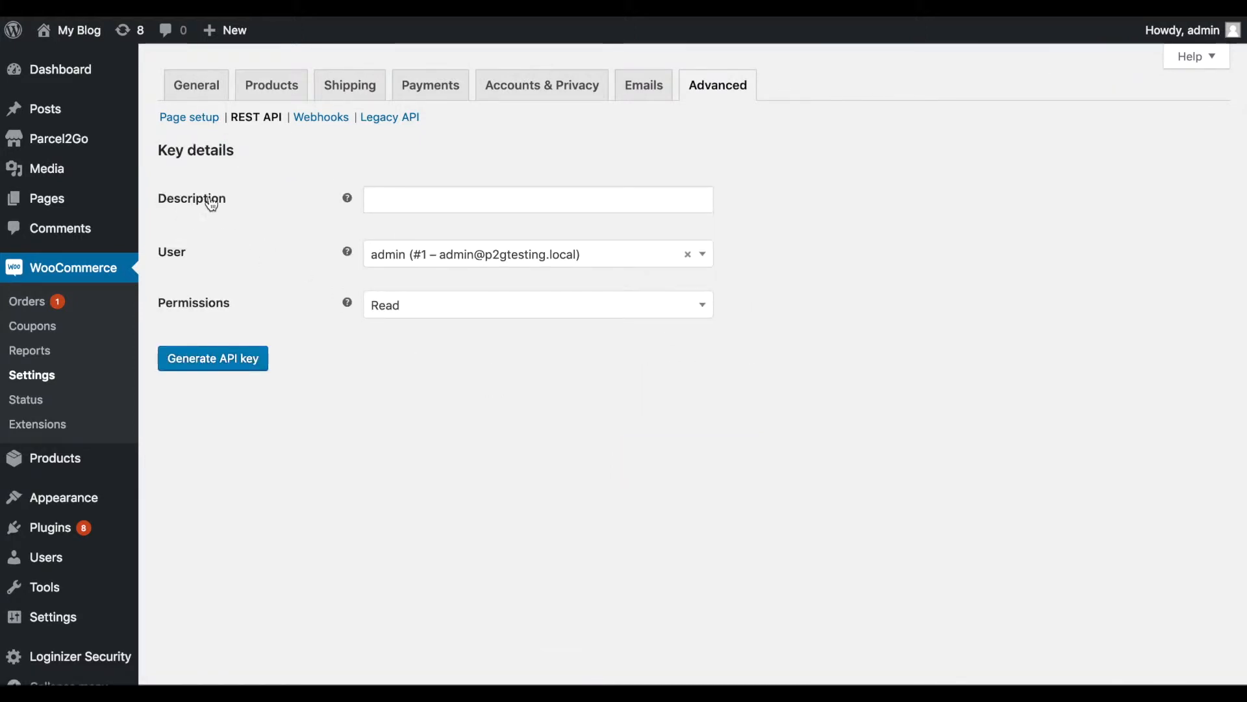
{"action": "type", "text": "Parcel2Go"}
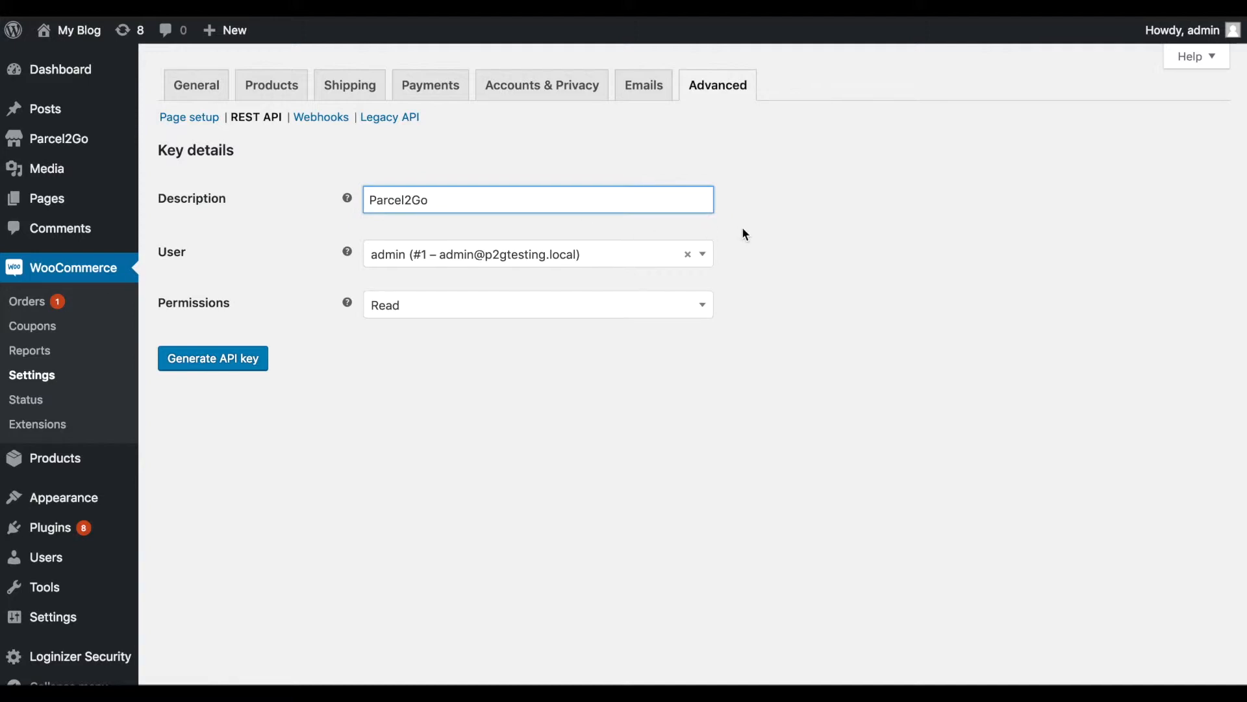
{"action": "mouse_move", "coordinate": [700, 266]}
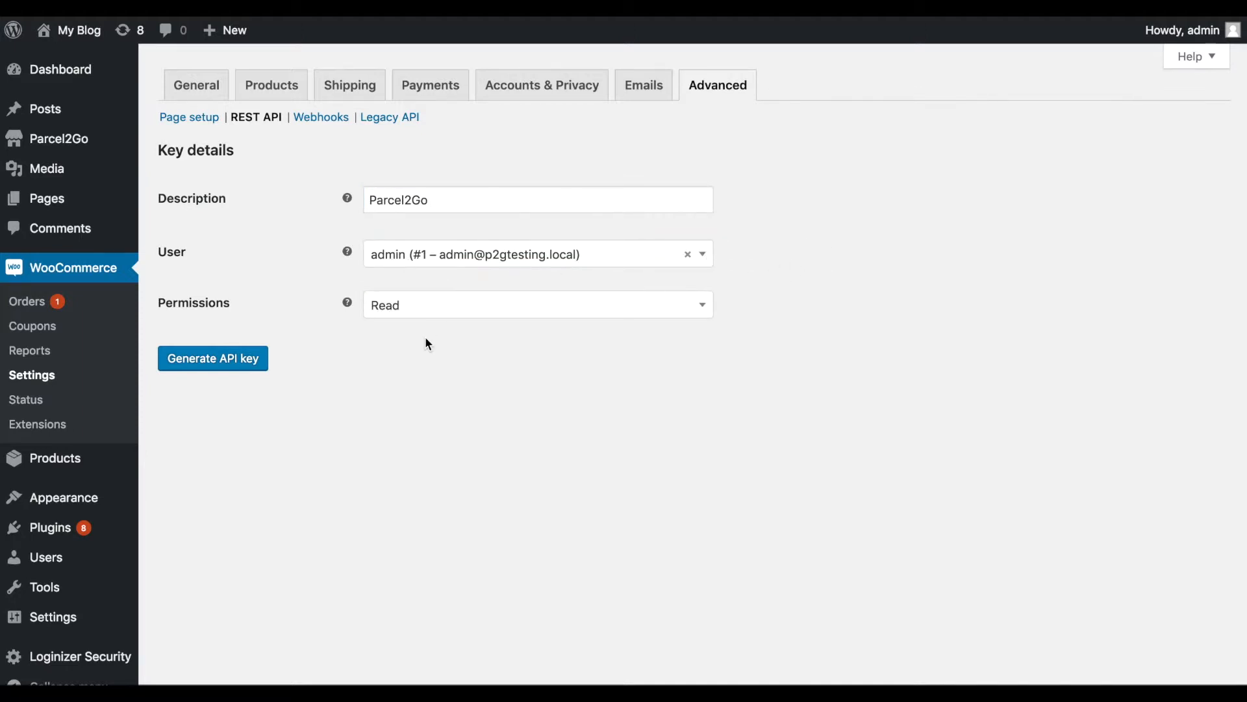
Set the key's permissions to Read/Write and generate the consumer key and secret
{"action": "left_click", "coordinate": [537, 304]}
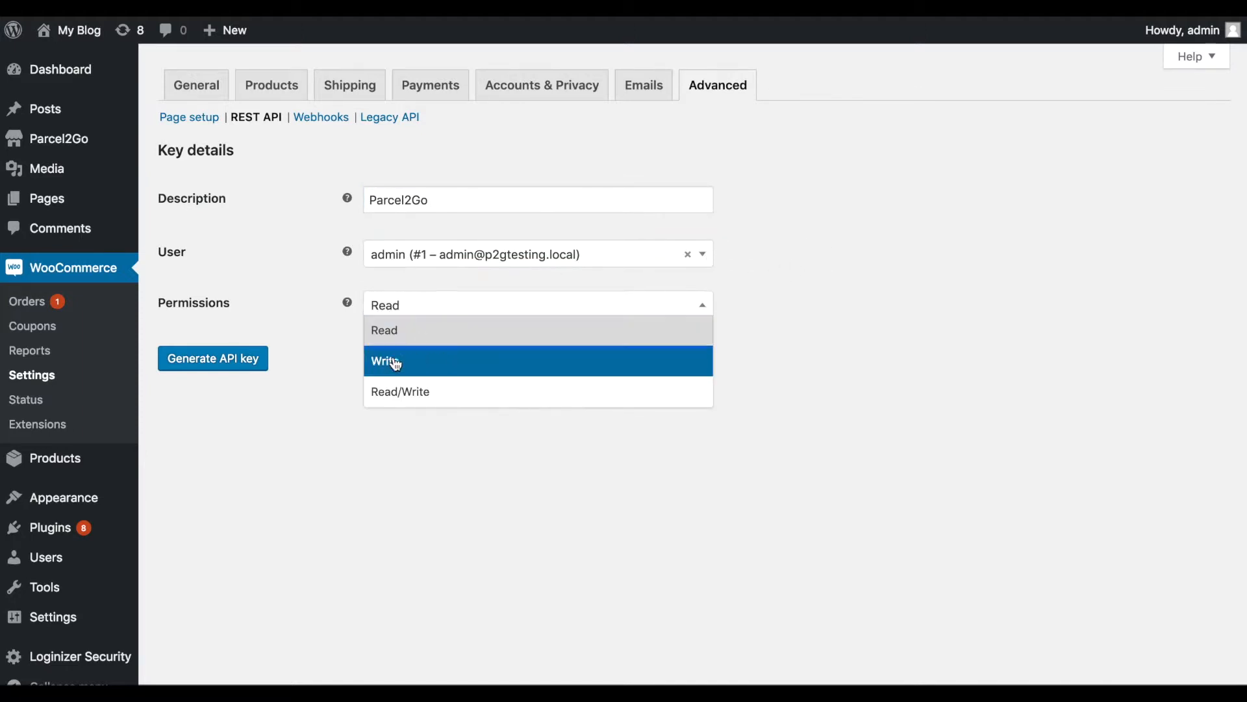
{"action": "mouse_move", "coordinate": [399, 391]}
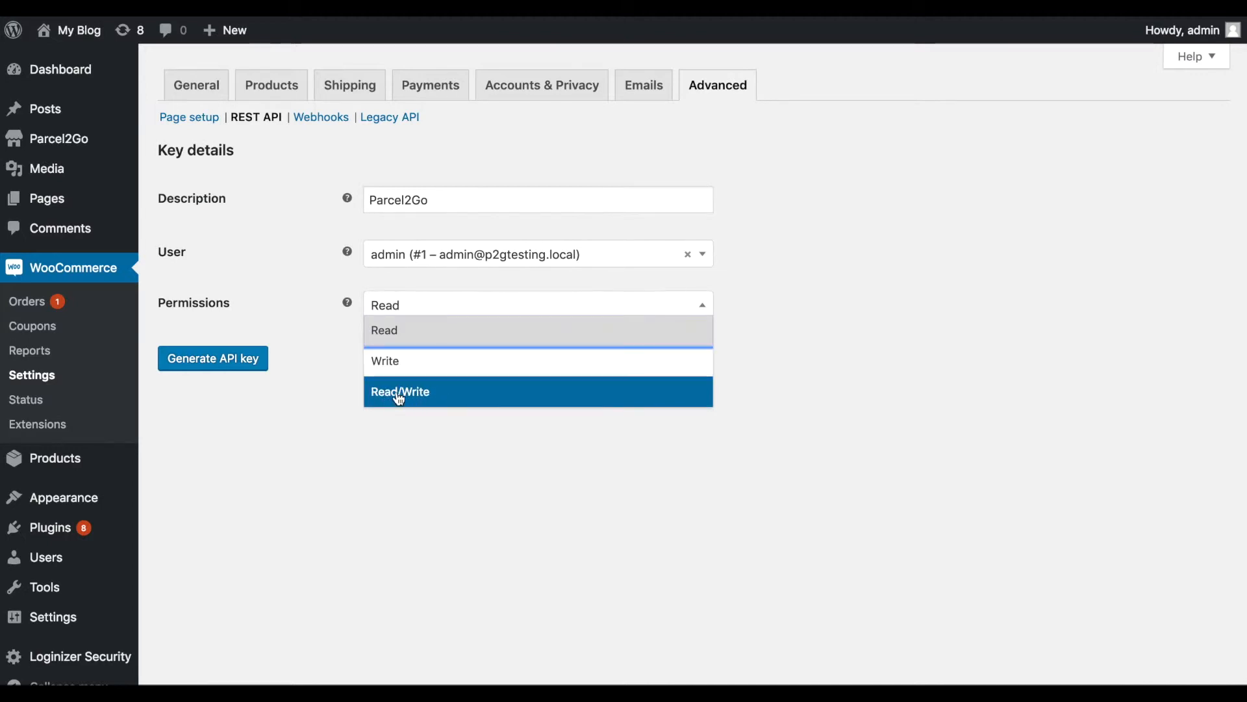
{"action": "left_click", "coordinate": [400, 391]}
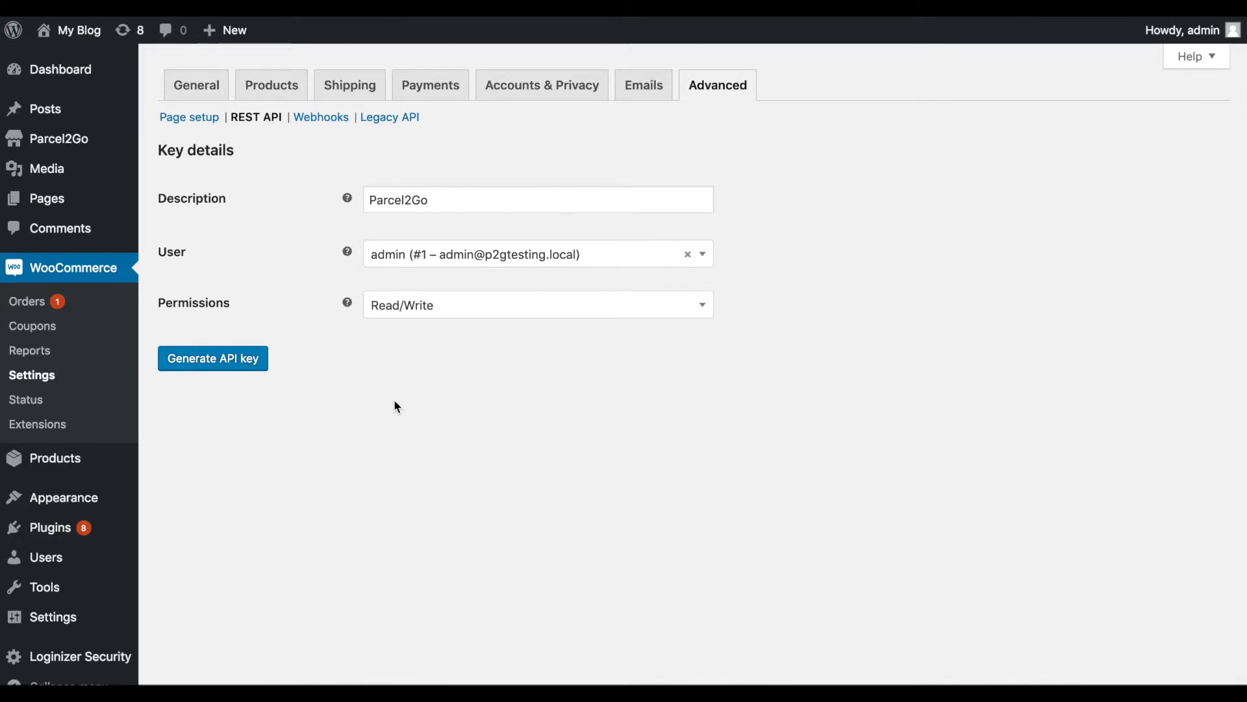
{"action": "mouse_move", "coordinate": [211, 358]}
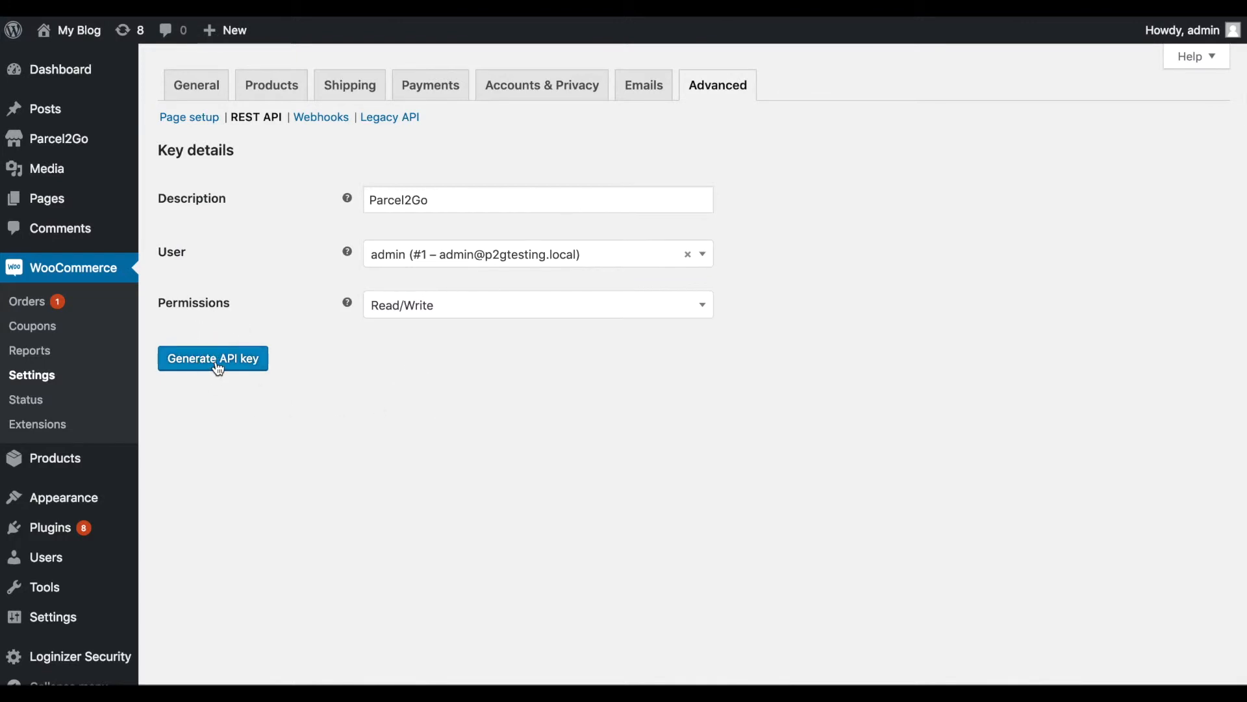
{"action": "left_click", "coordinate": [212, 358]}
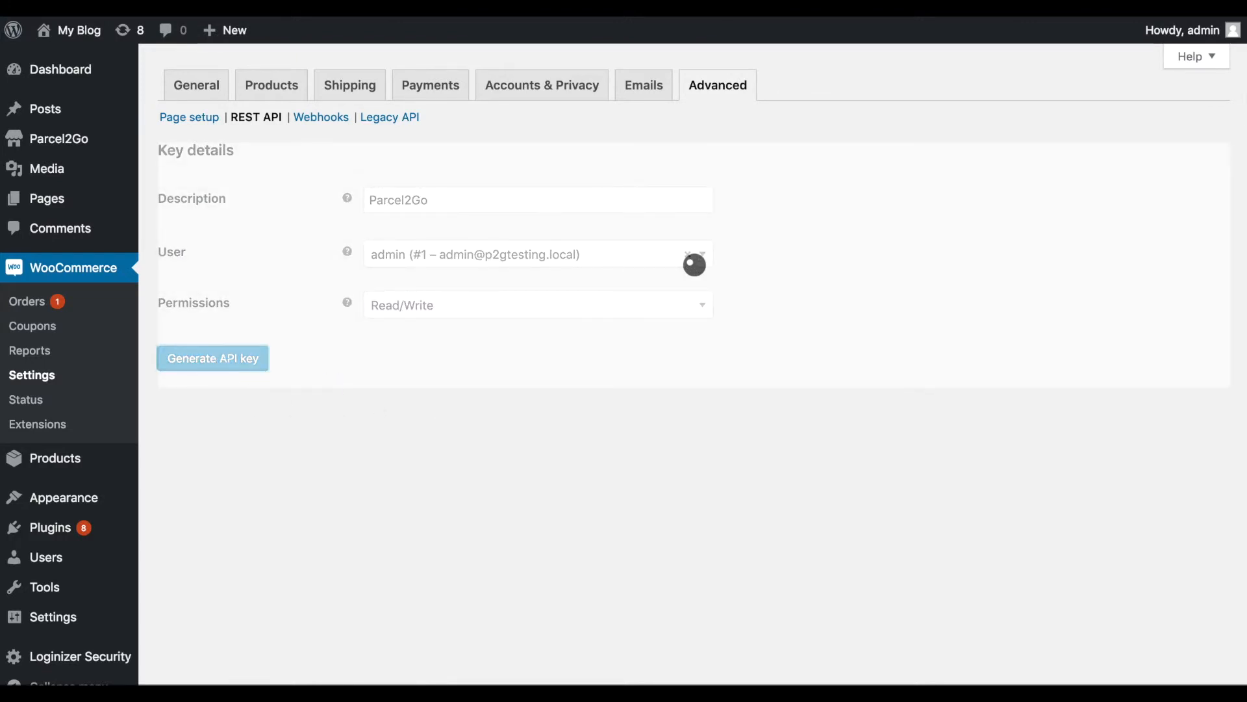
{"action": "left_click", "coordinate": [212, 359]}
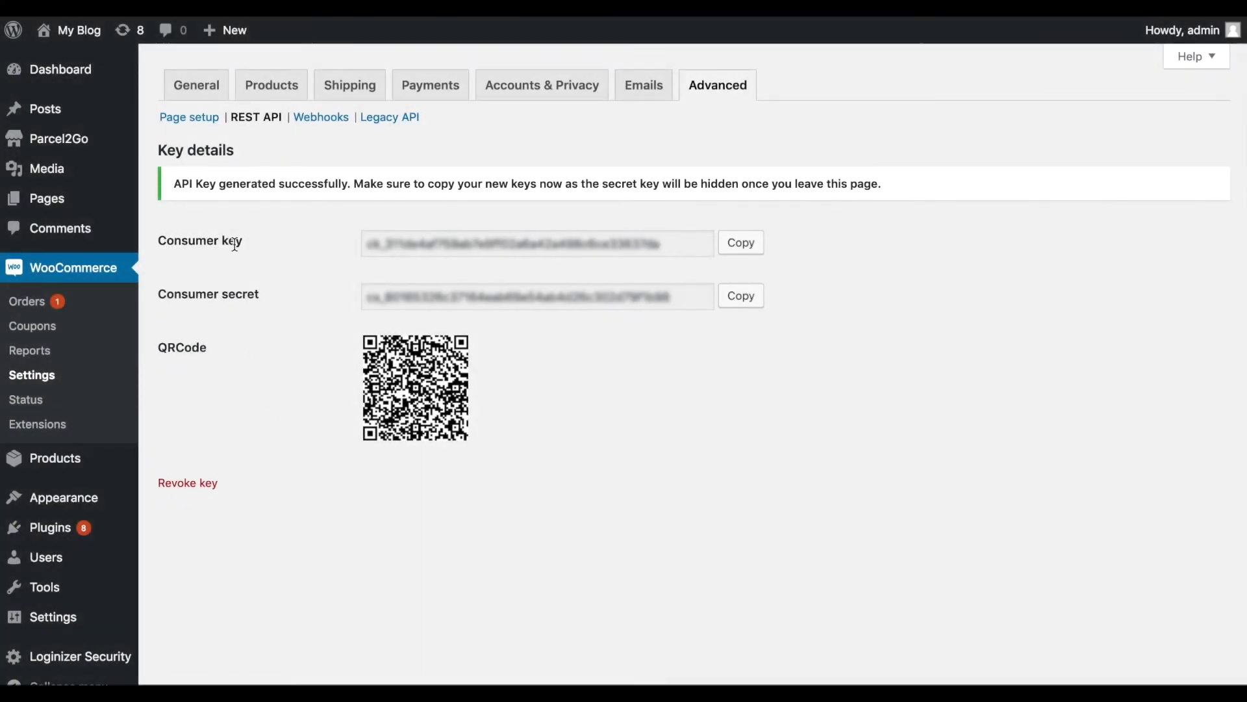
{"action": "mouse_move", "coordinate": [232, 295]}
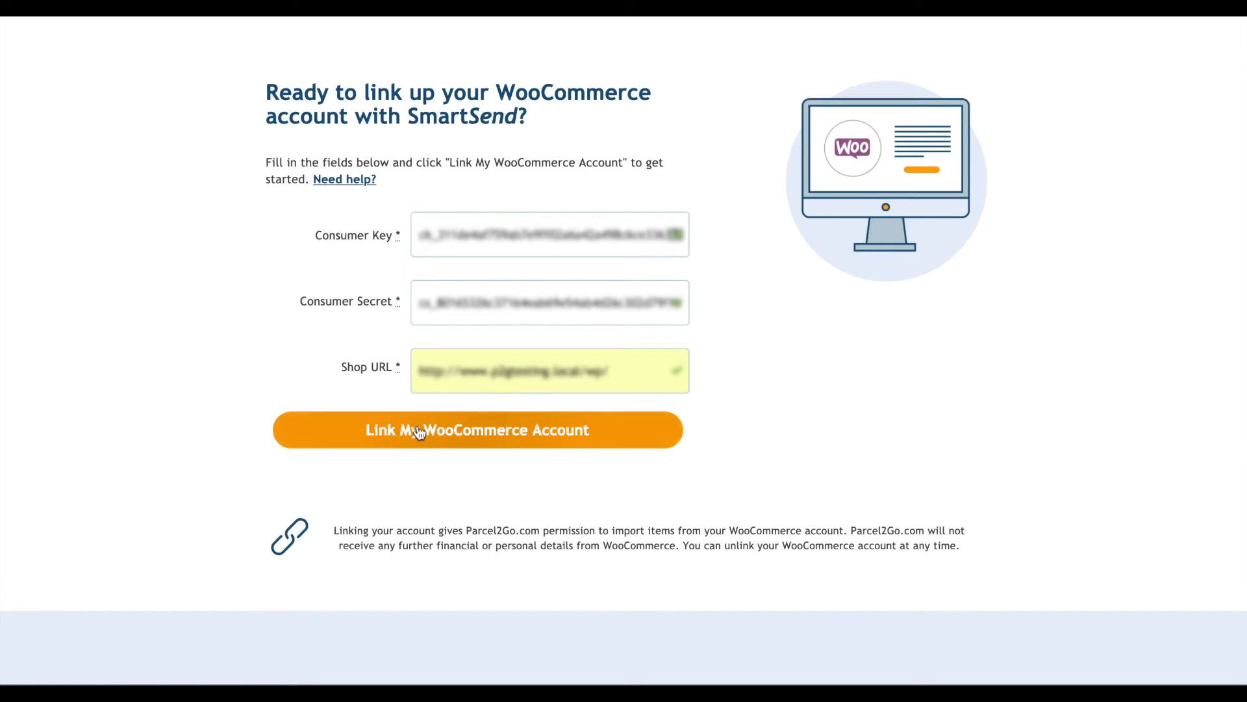
Submit Link My WooCommerce Account so Parcel2Go confirms the store is linked
{"action": "left_click", "coordinate": [477, 430]}
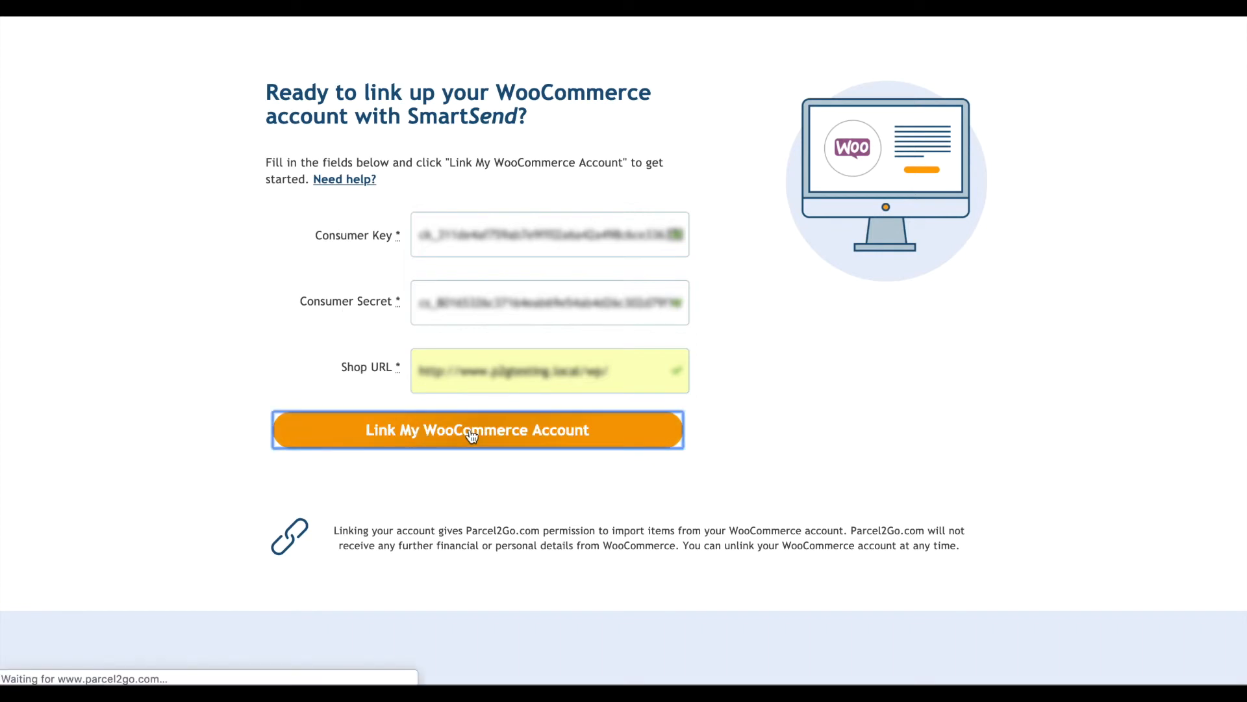
{"action": "left_click", "coordinate": [477, 430]}
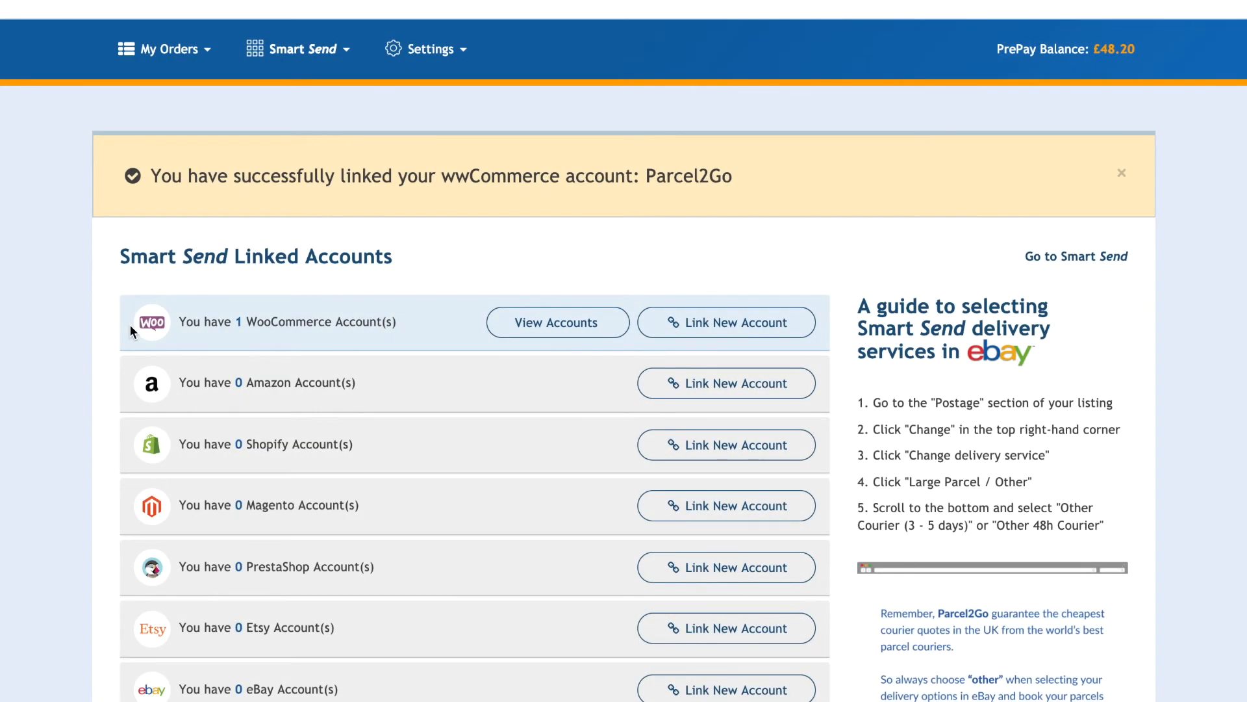